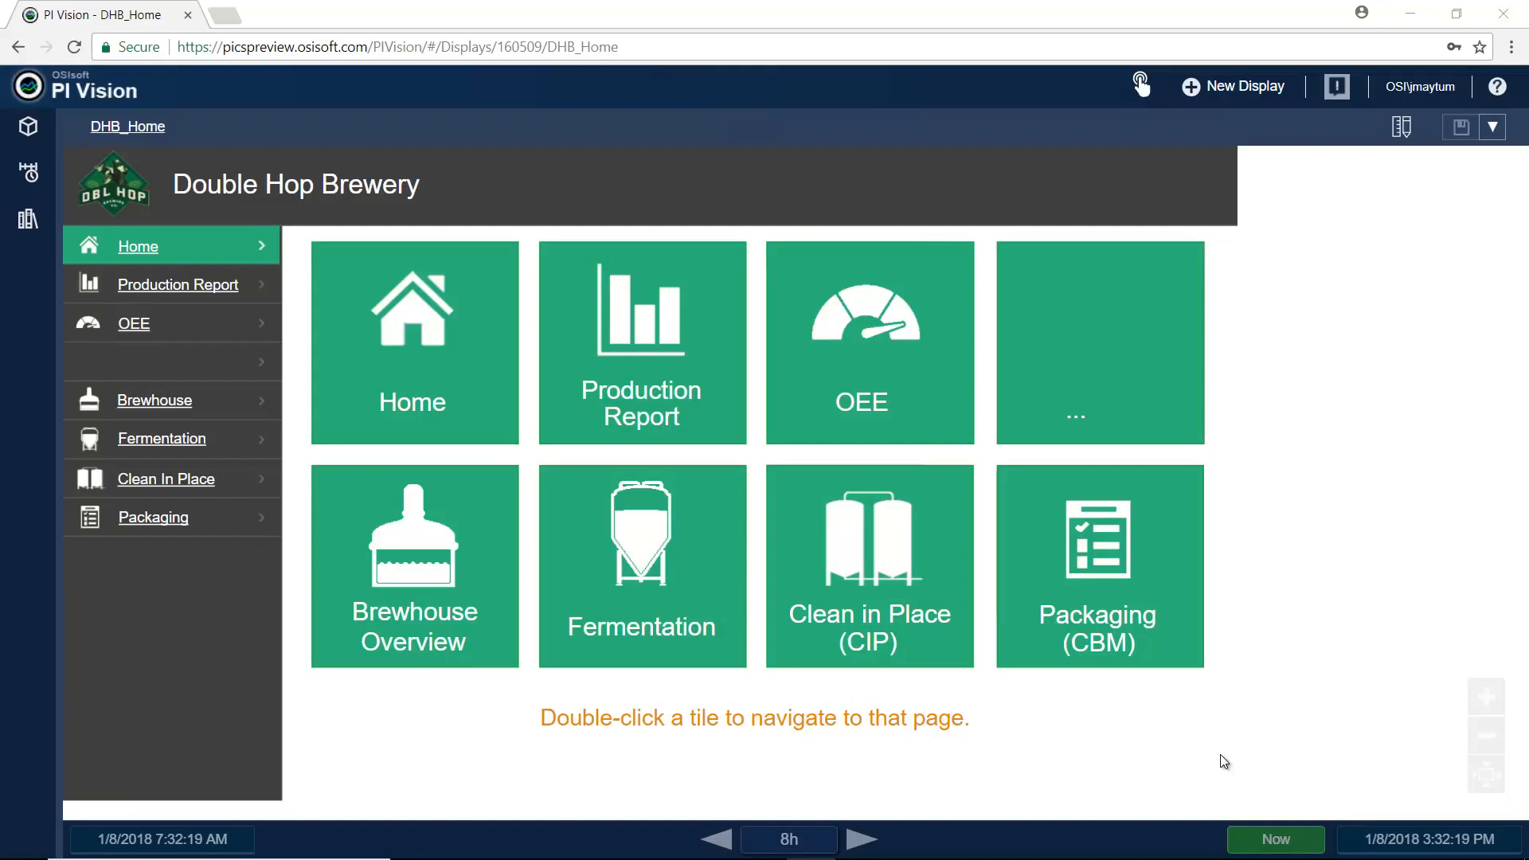
mouse_move(67, 219)
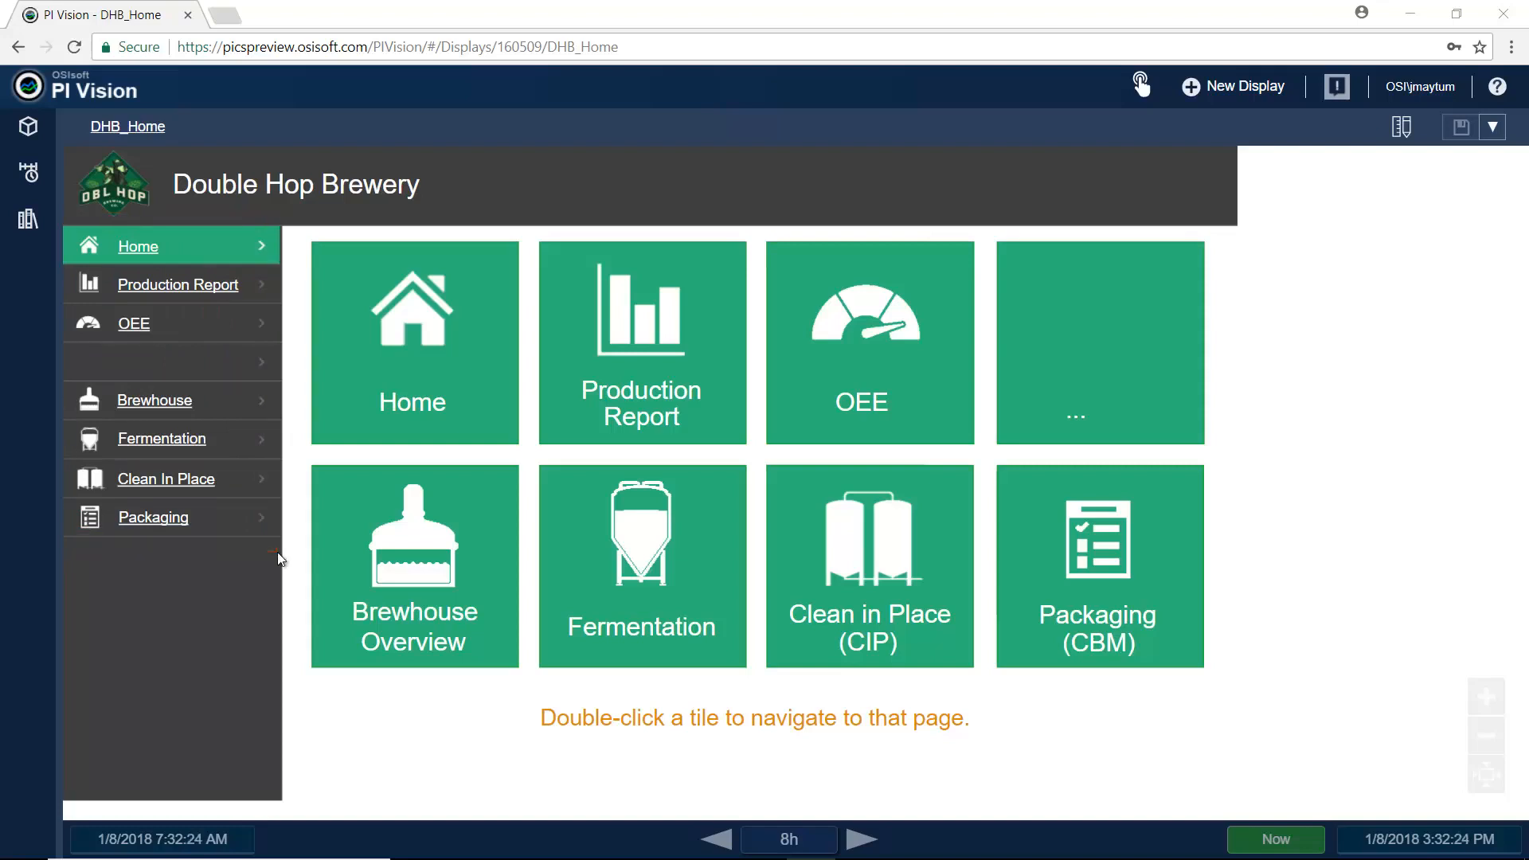
mouse_move(190, 451)
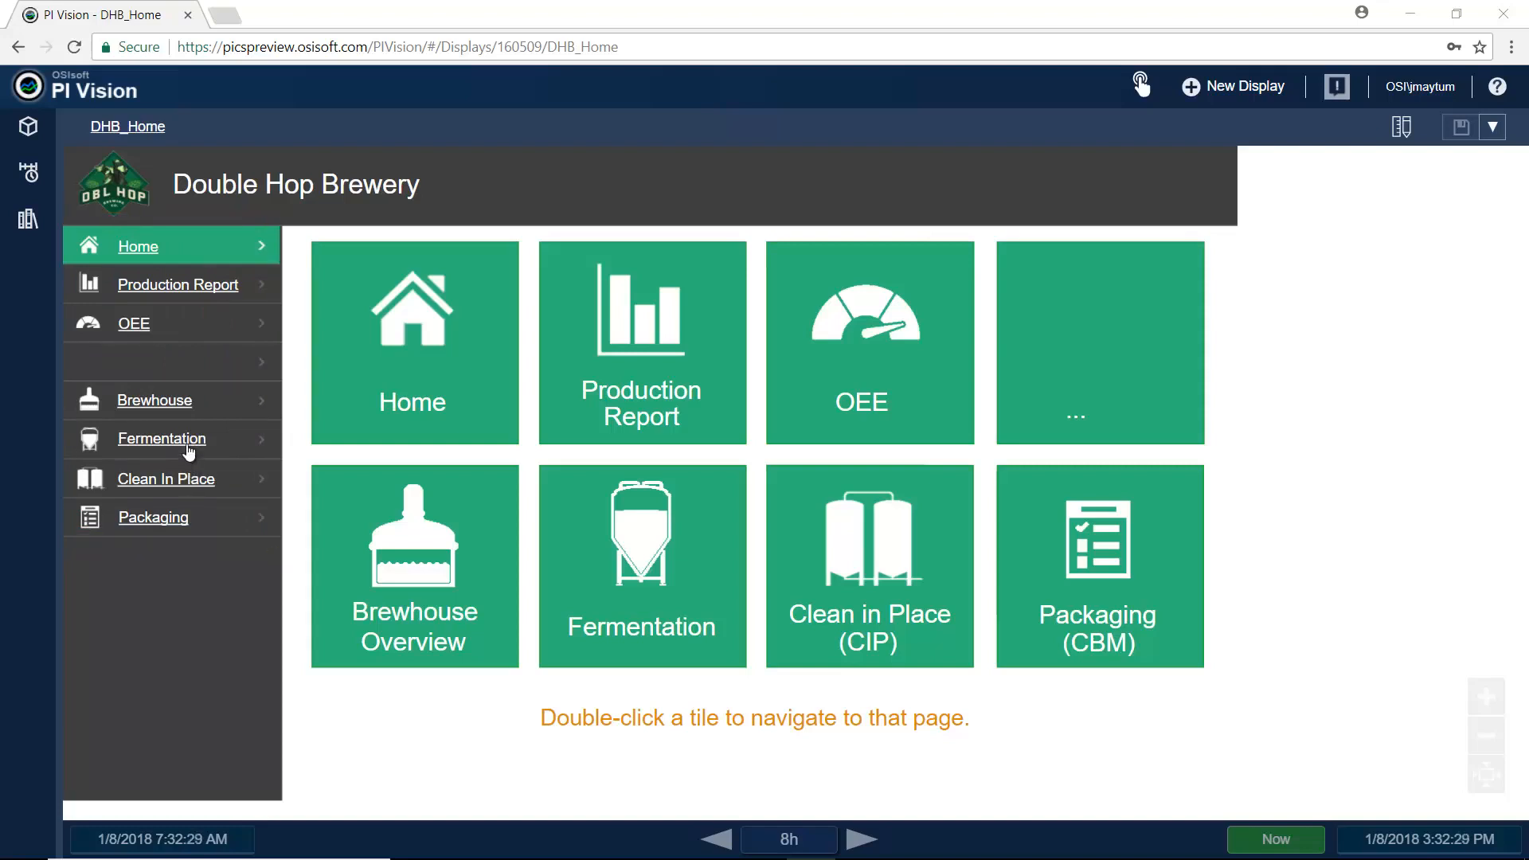
Show the Montreal Brewery Fermentation overview with all fermentors' OEE and status.
left_click(185, 438)
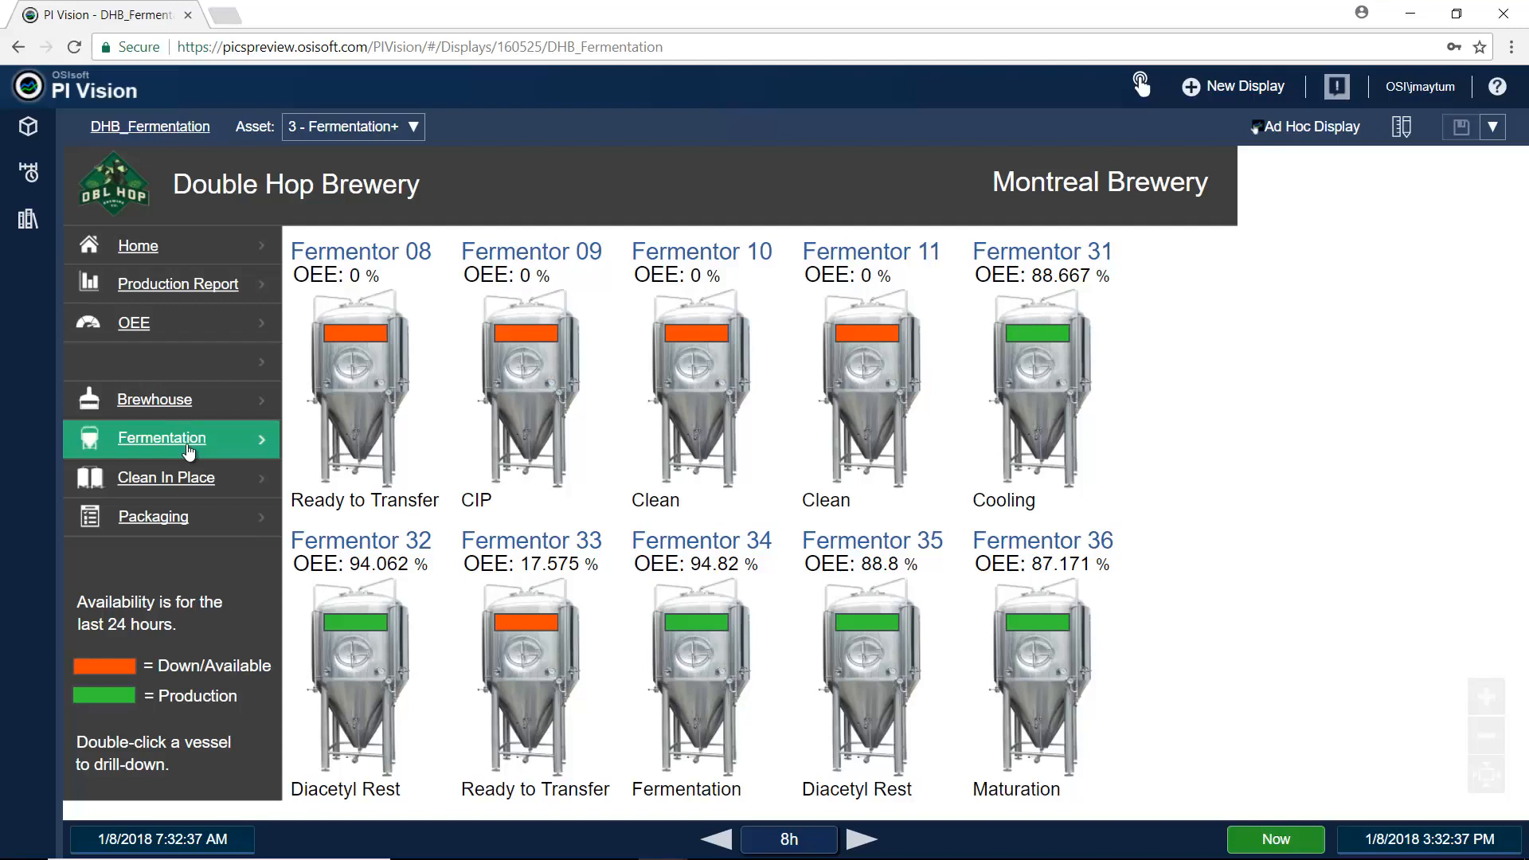
mouse_move(389, 383)
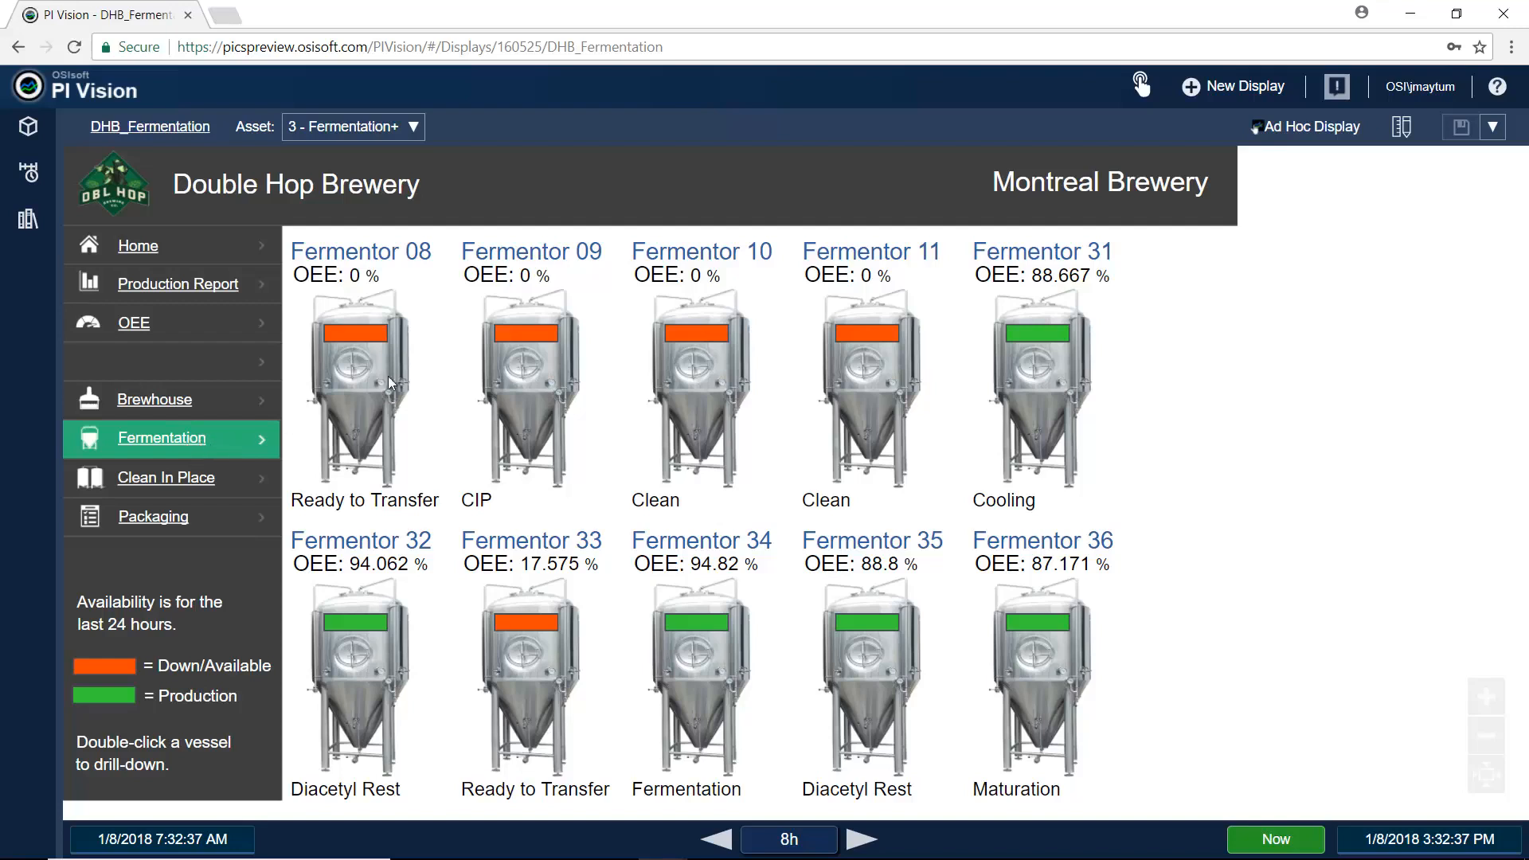
mouse_move(698, 267)
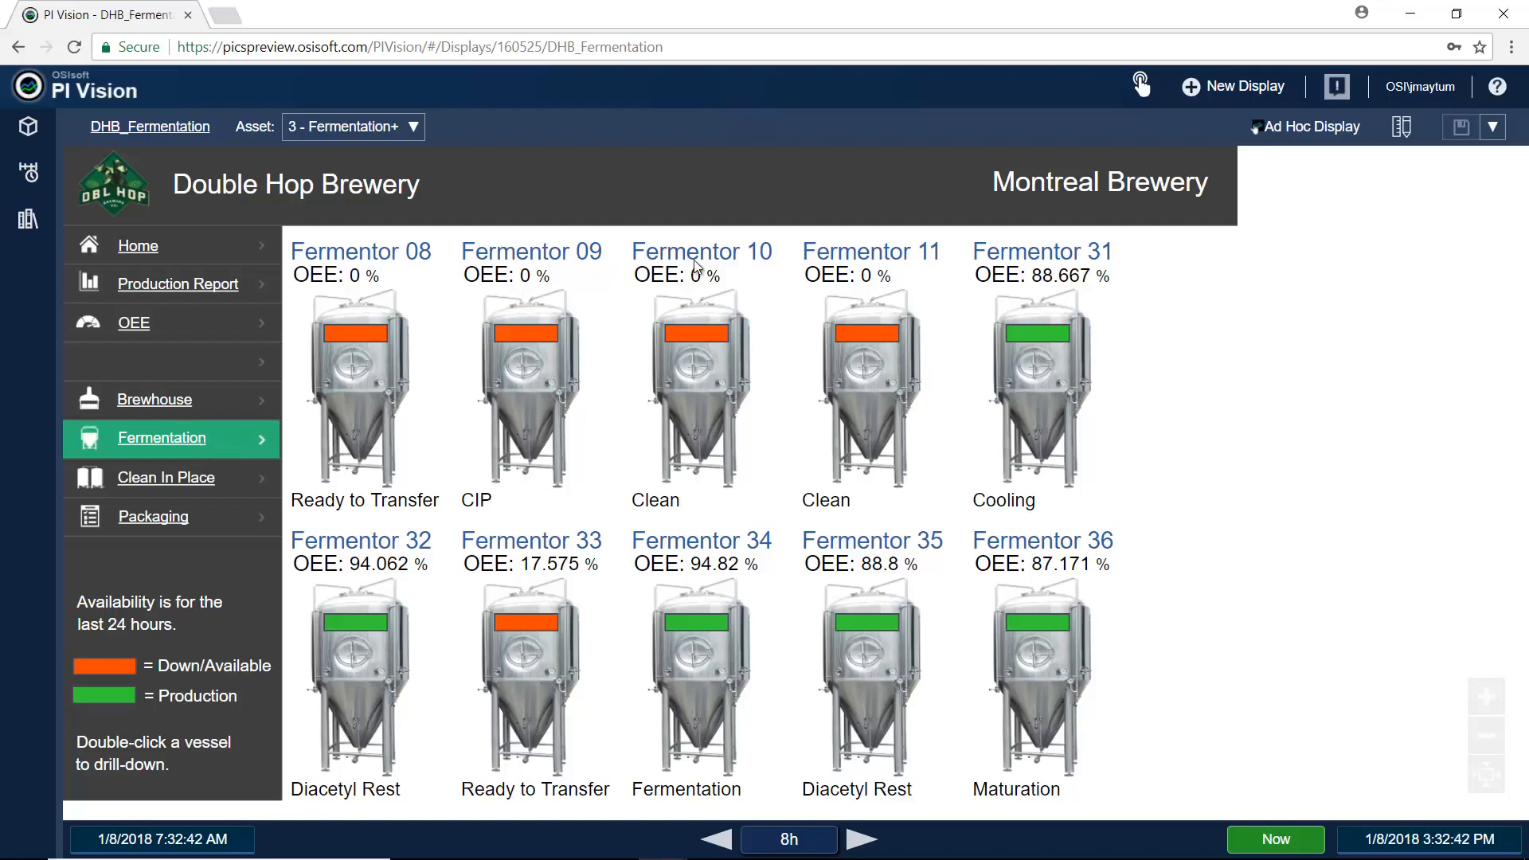
Drill into Fermentor 10's detail page with its status, OEE breakdown and ADF trend.
double_click(701, 388)
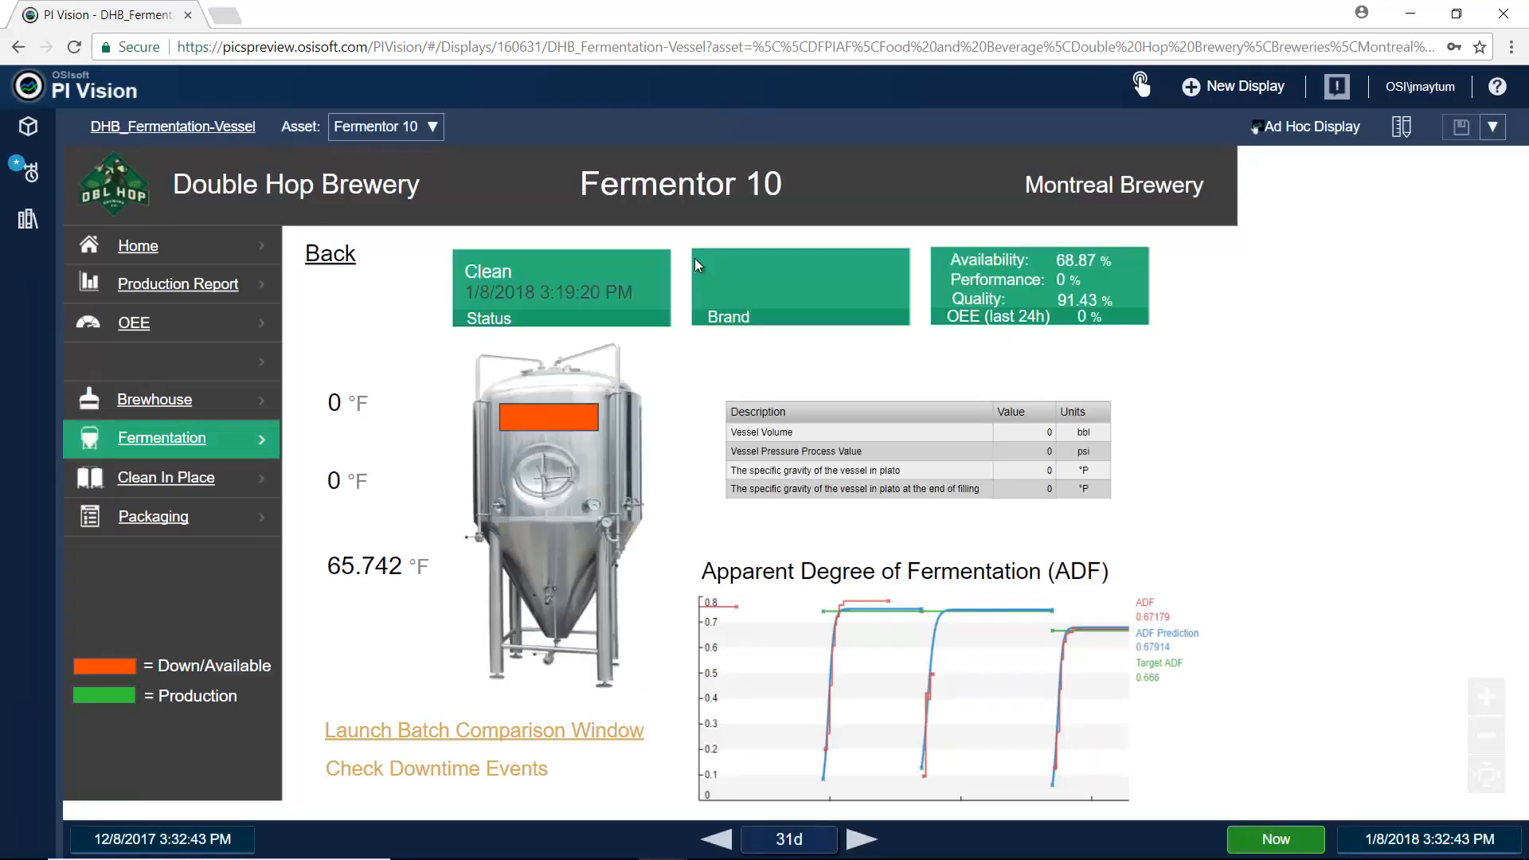
mouse_move(688, 494)
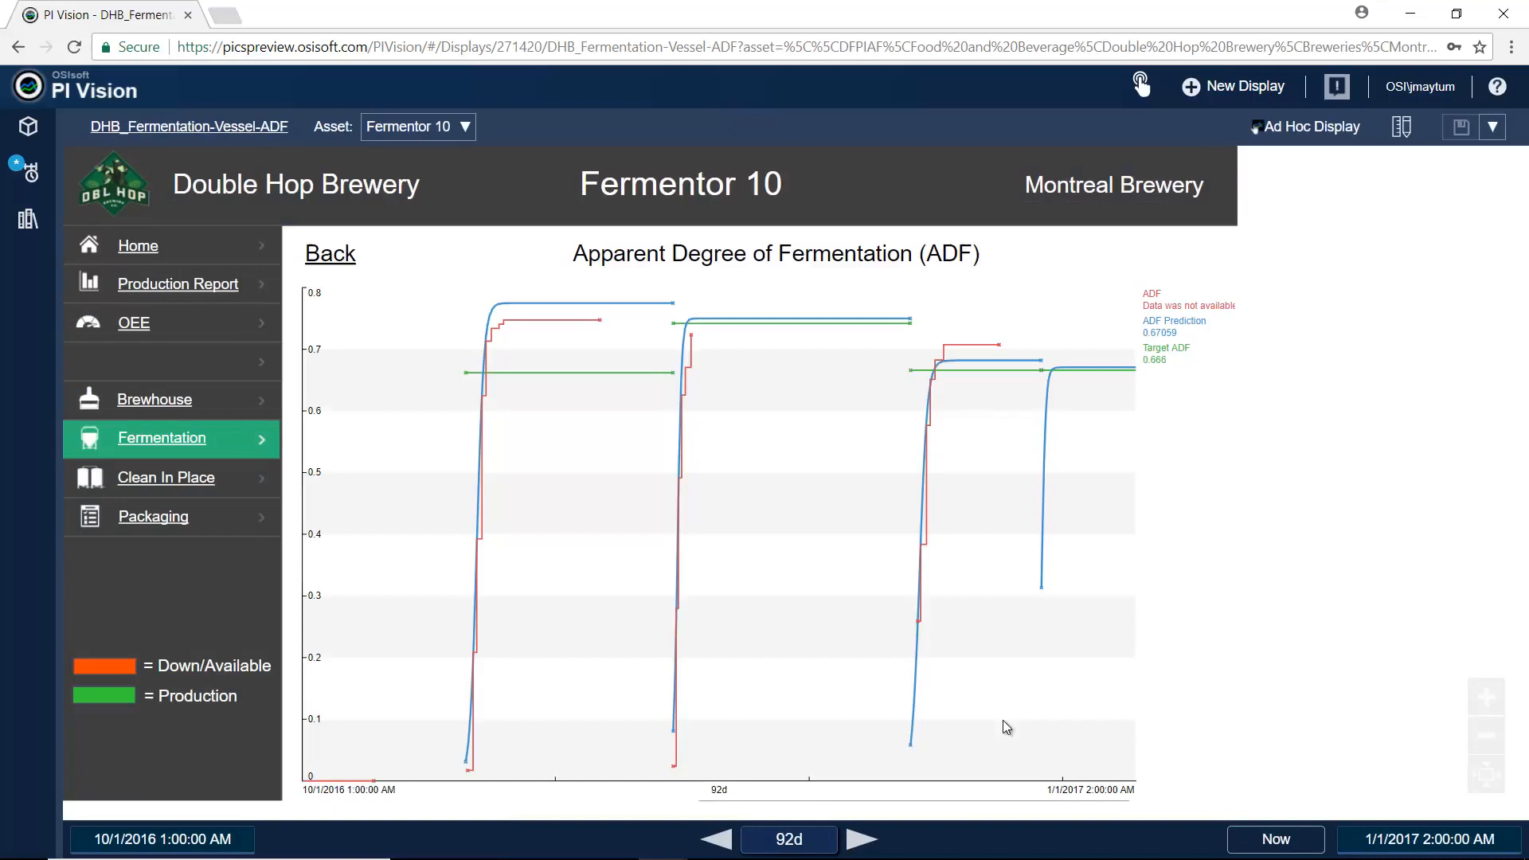
mouse_move(997, 752)
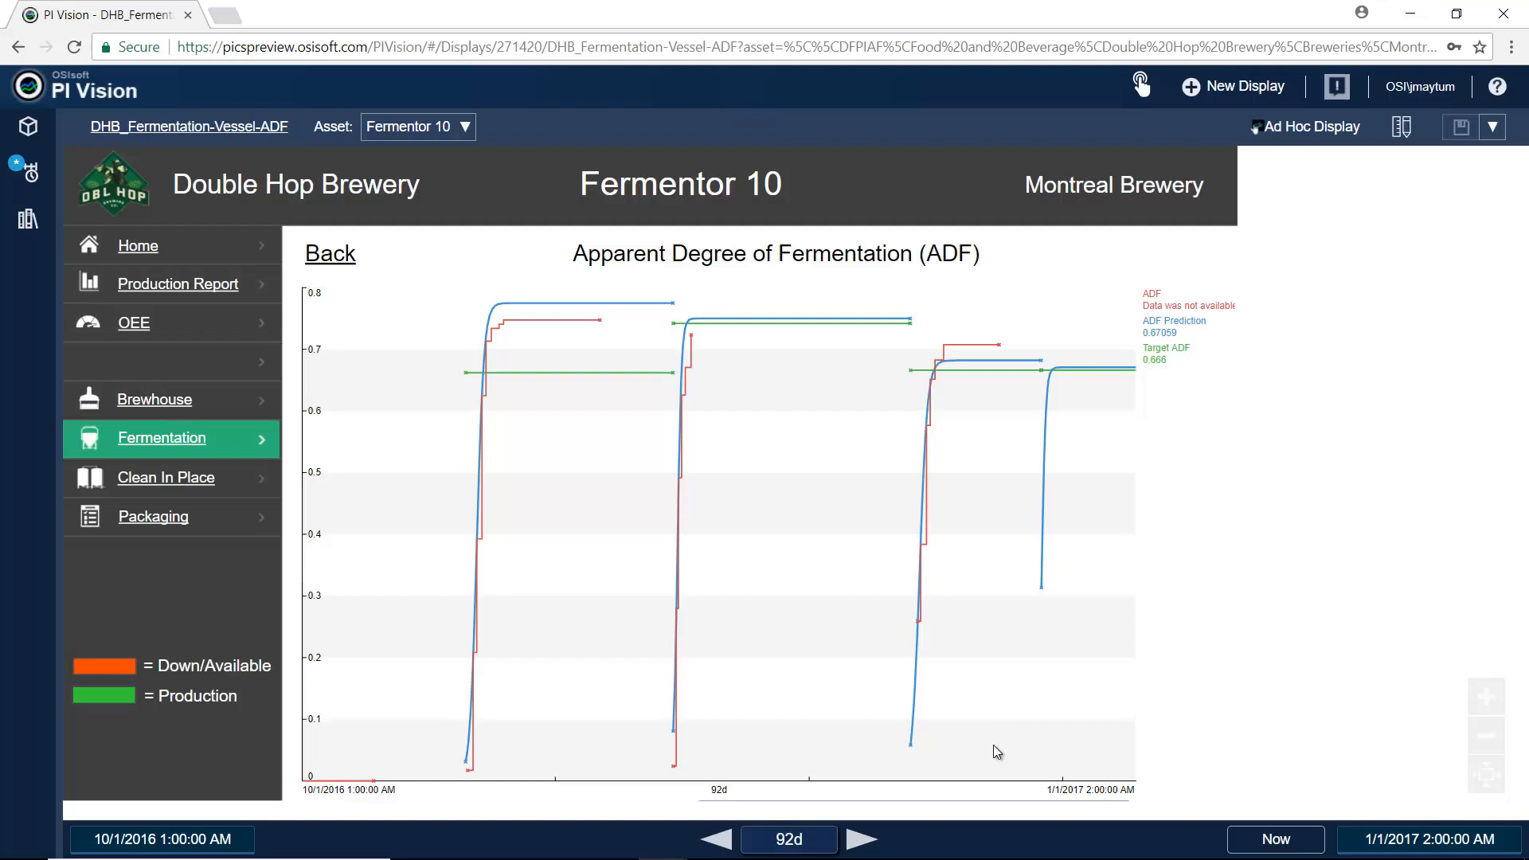
mouse_move(1177, 229)
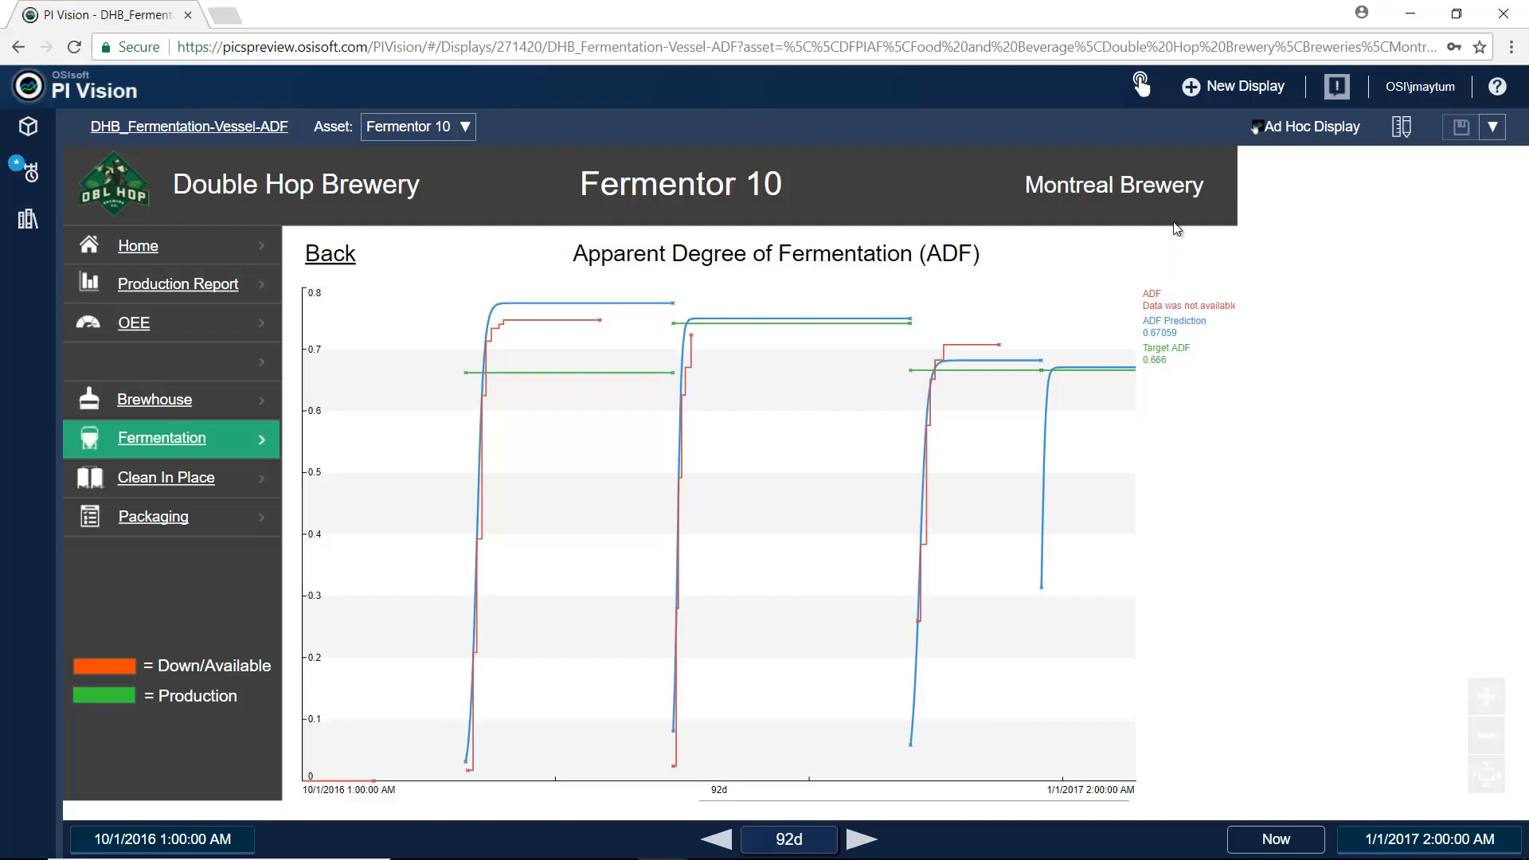
mouse_move(712, 344)
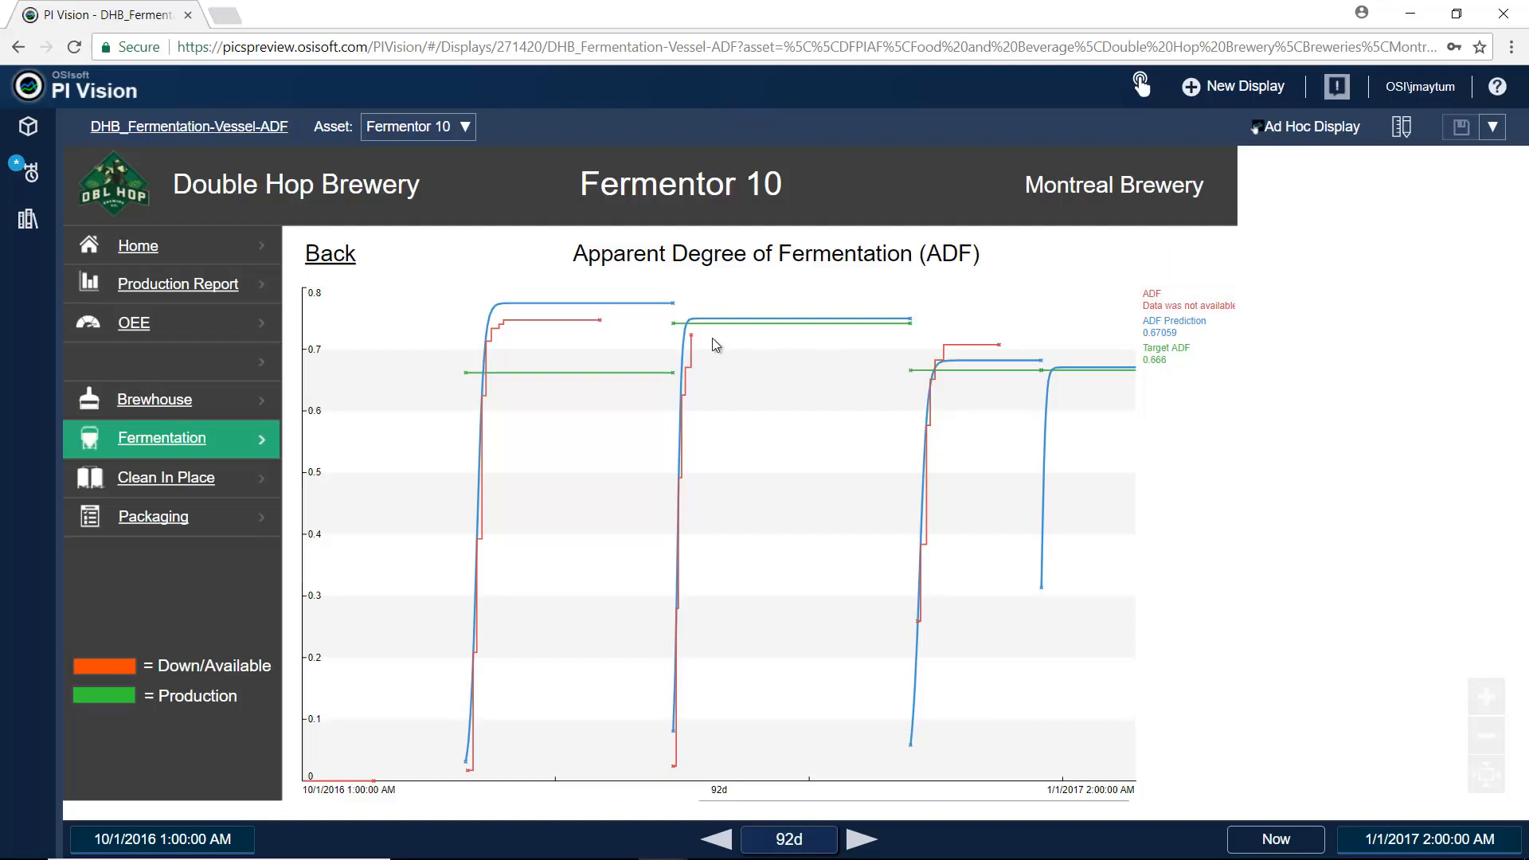
mouse_move(493, 500)
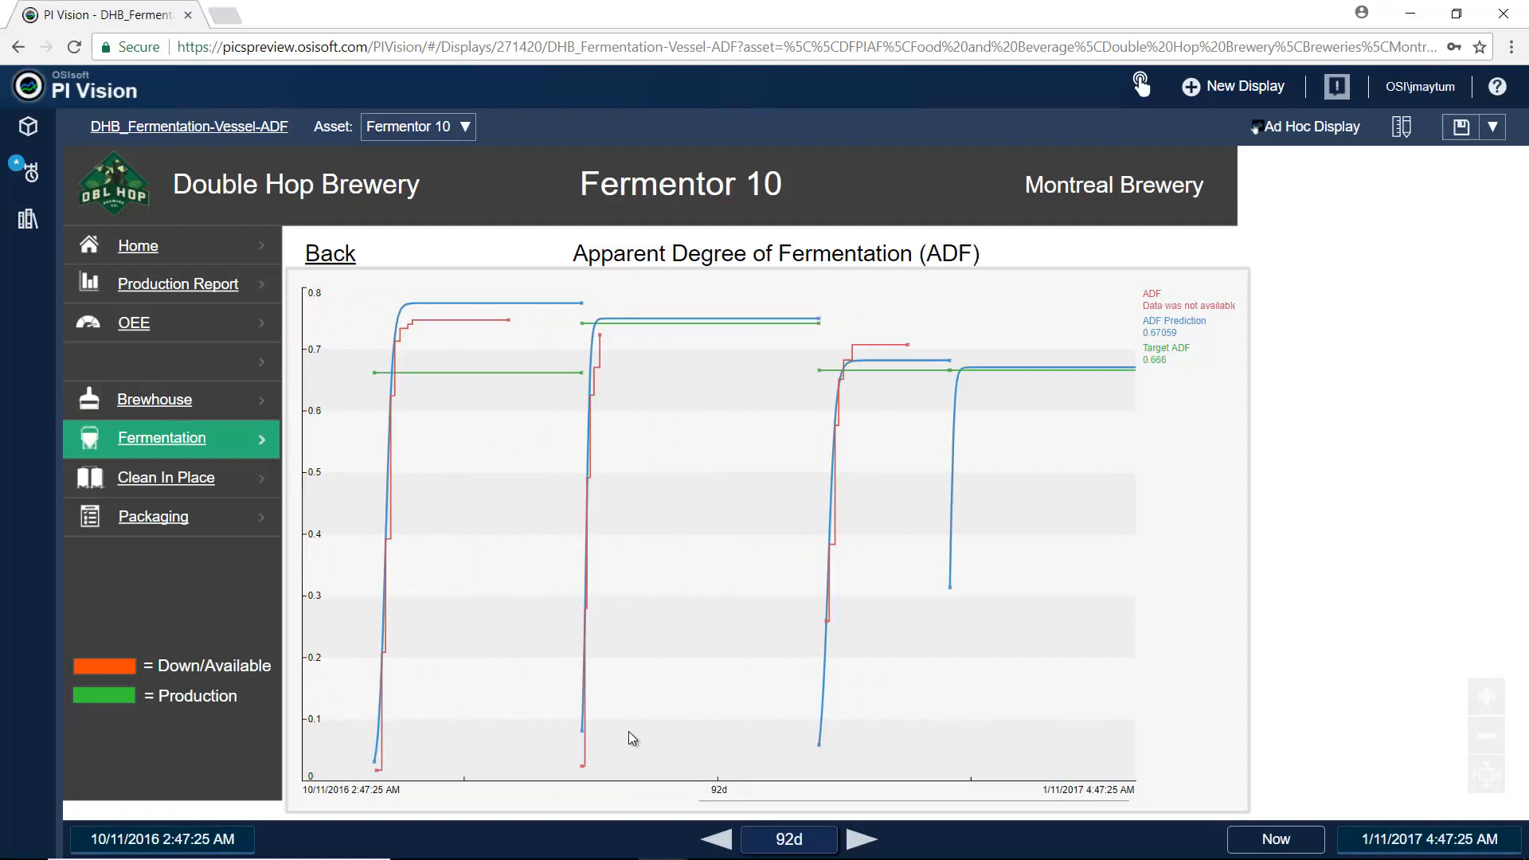
mouse_move(427, 722)
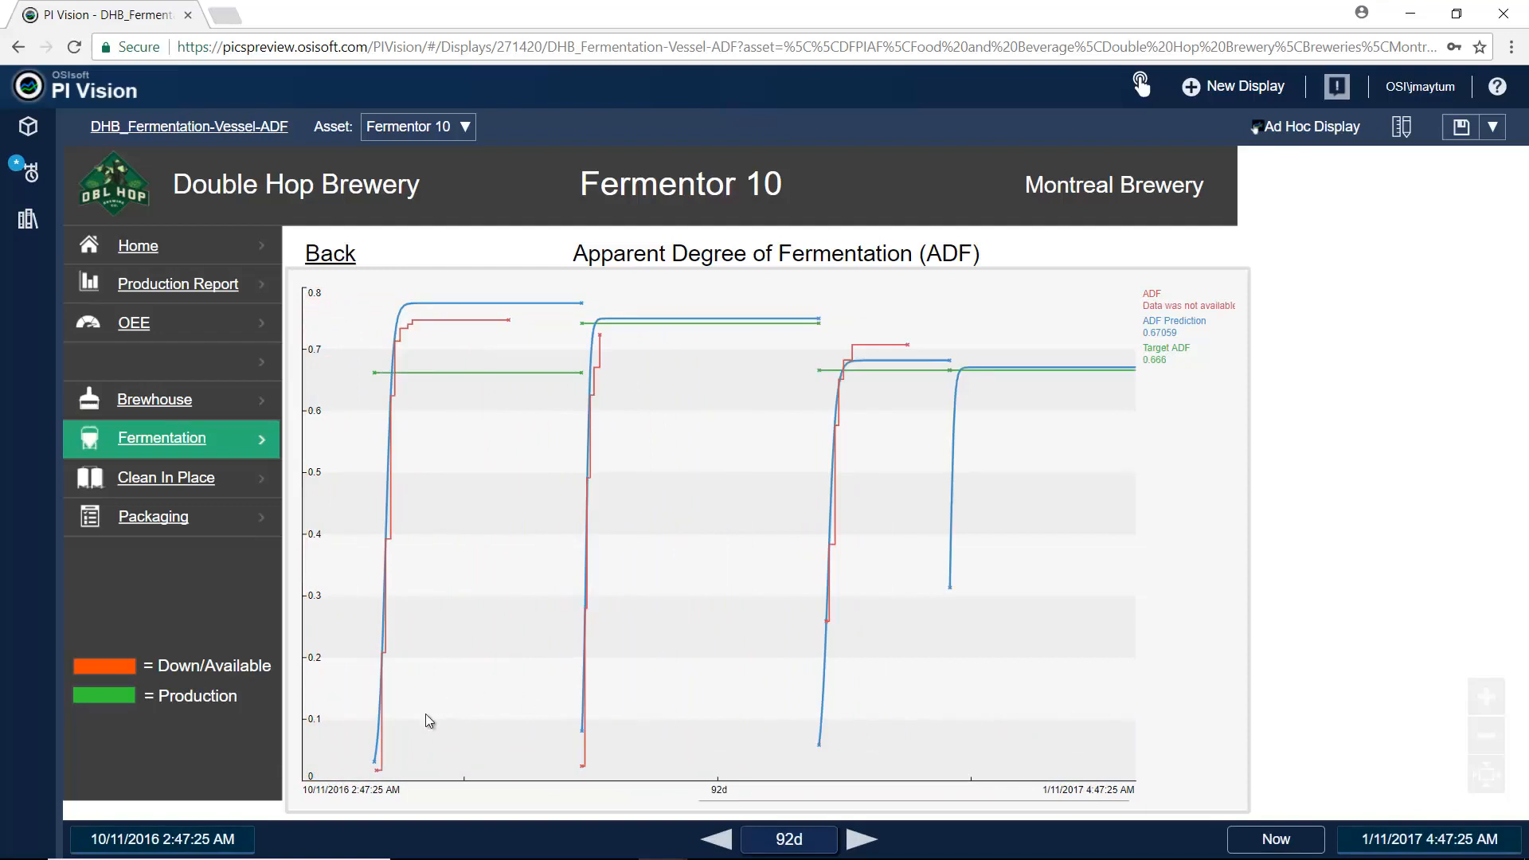
mouse_move(368, 309)
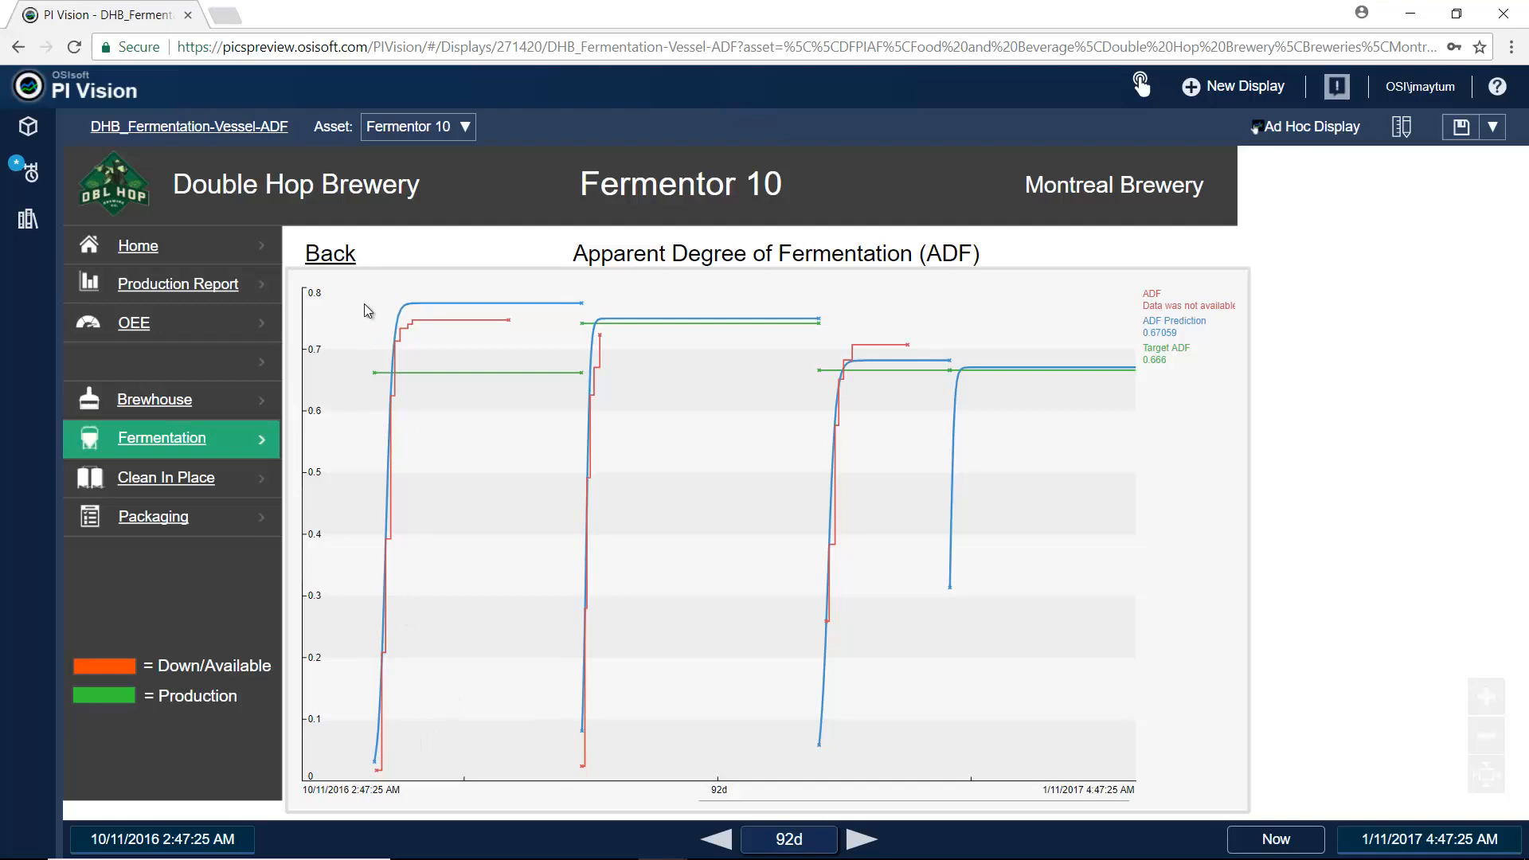